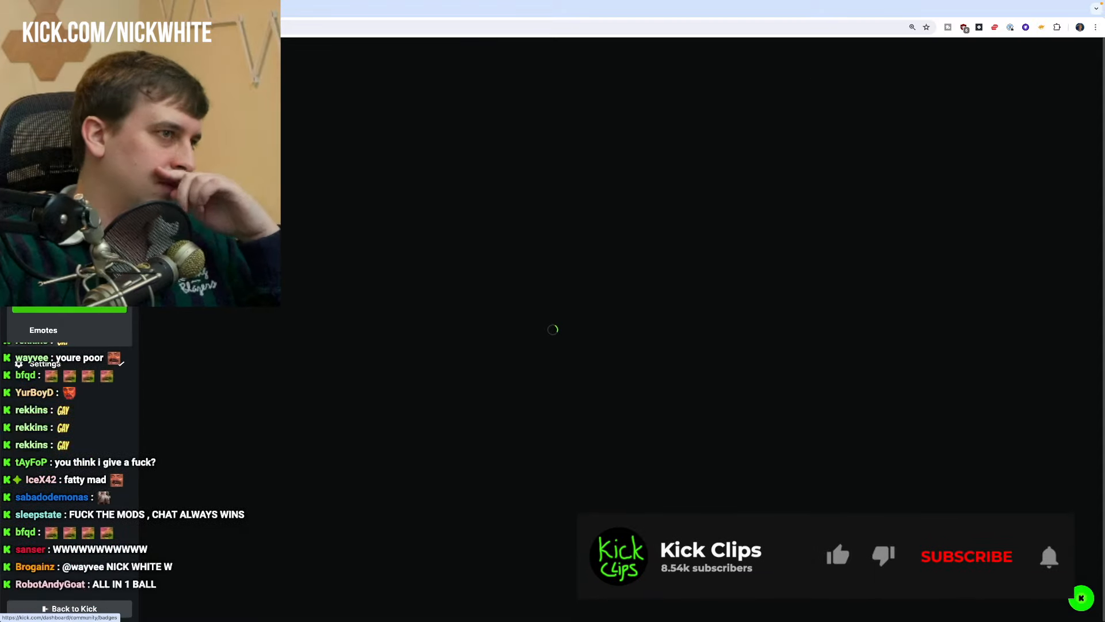
Expand the OG Badges list and remove each listed user until no OG users remain
click(966, 556)
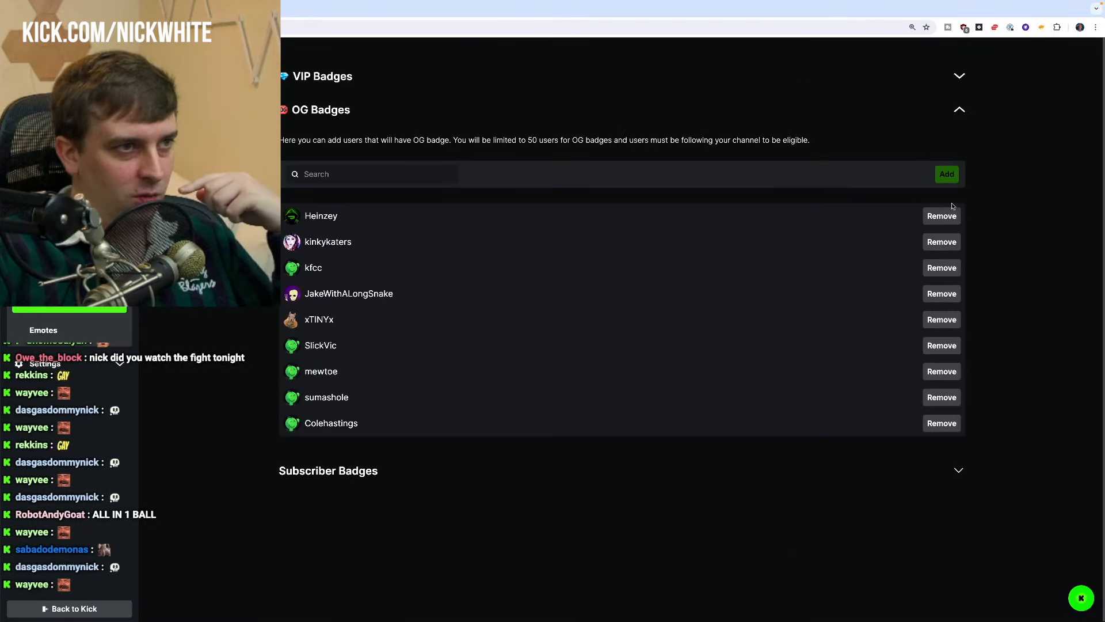
click(941, 216)
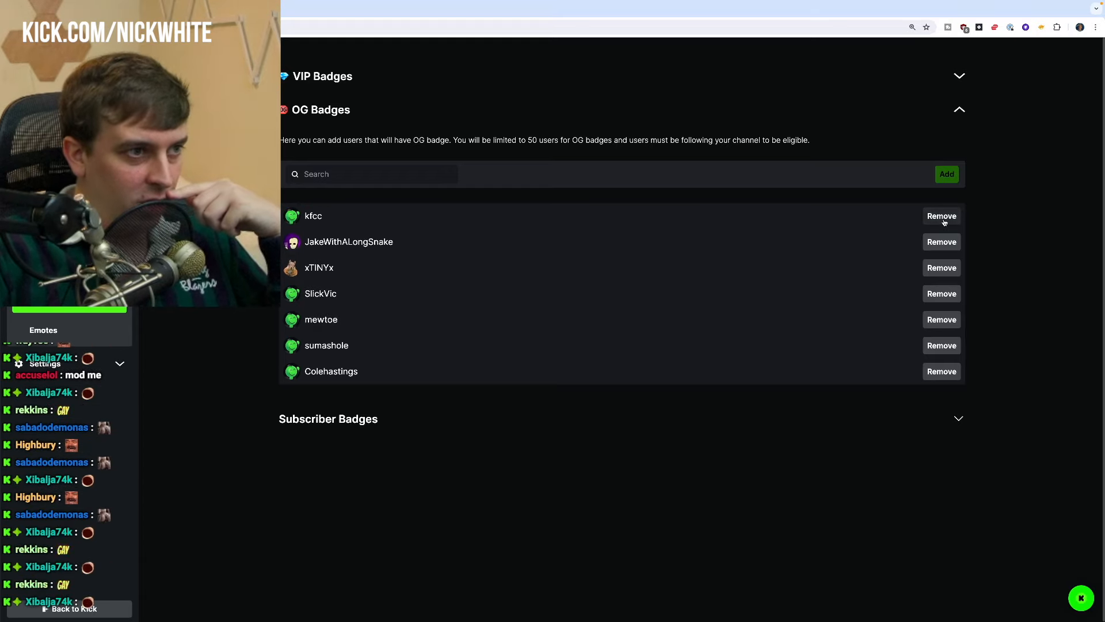
click(942, 215)
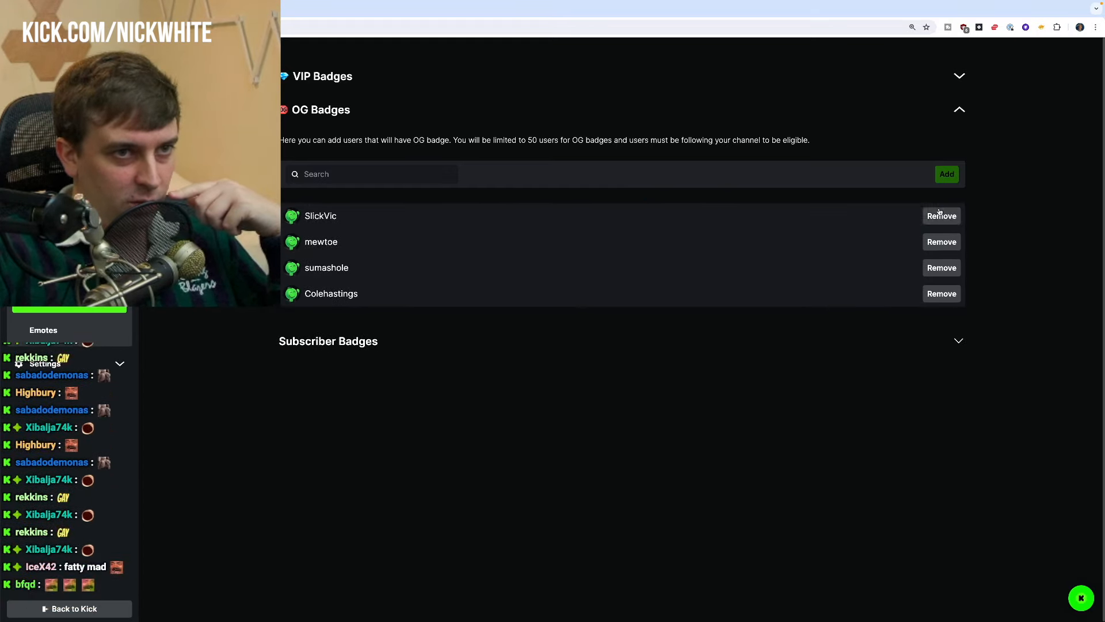
click(940, 214)
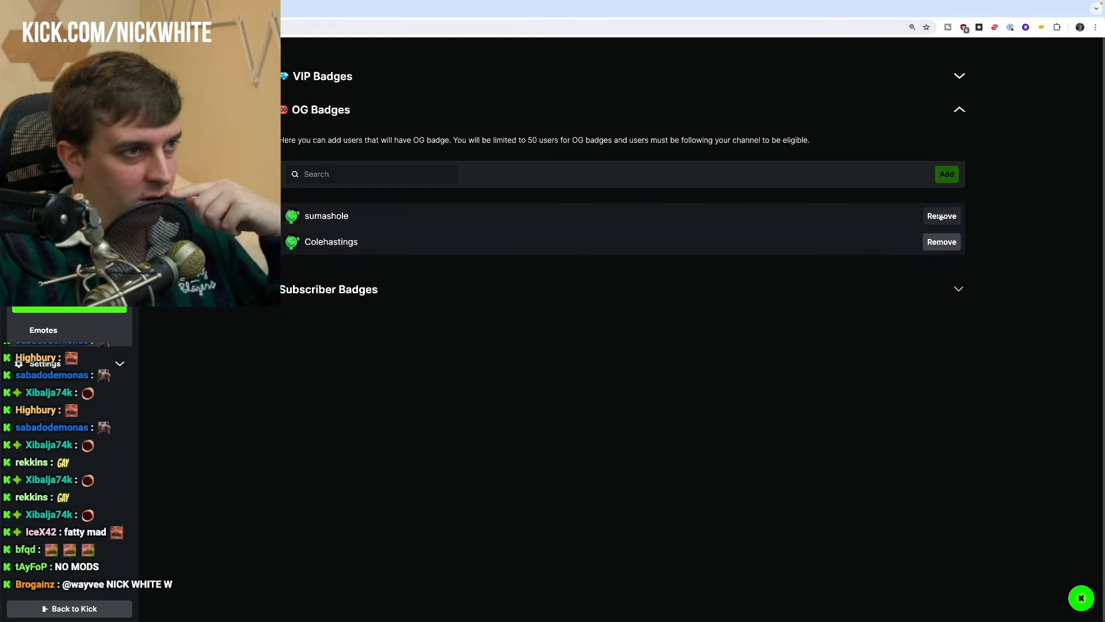
click(941, 241)
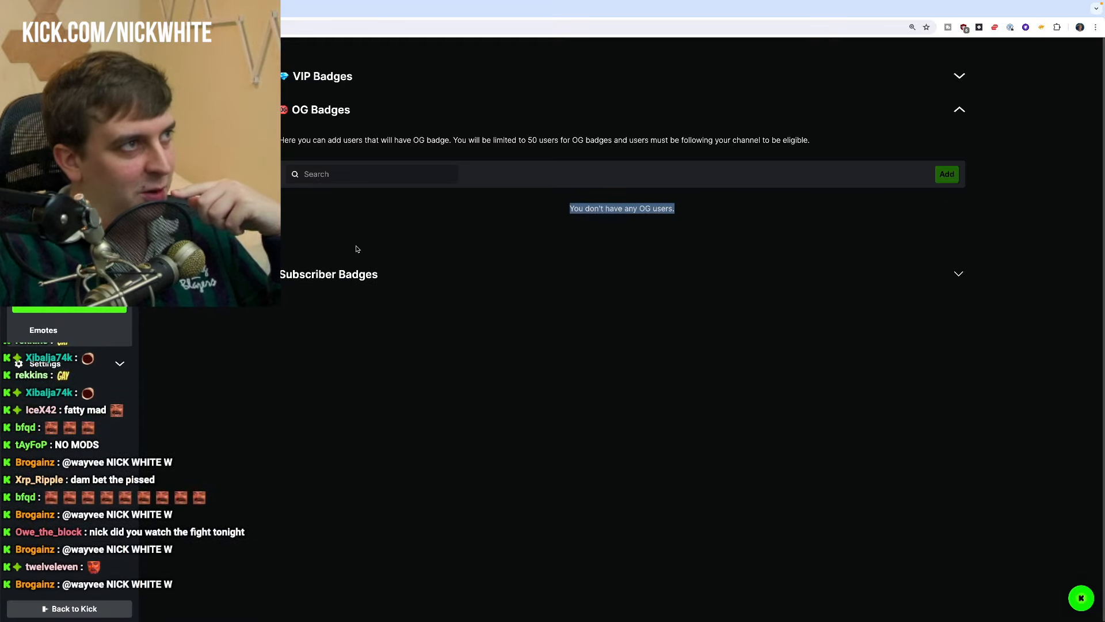
click(329, 274)
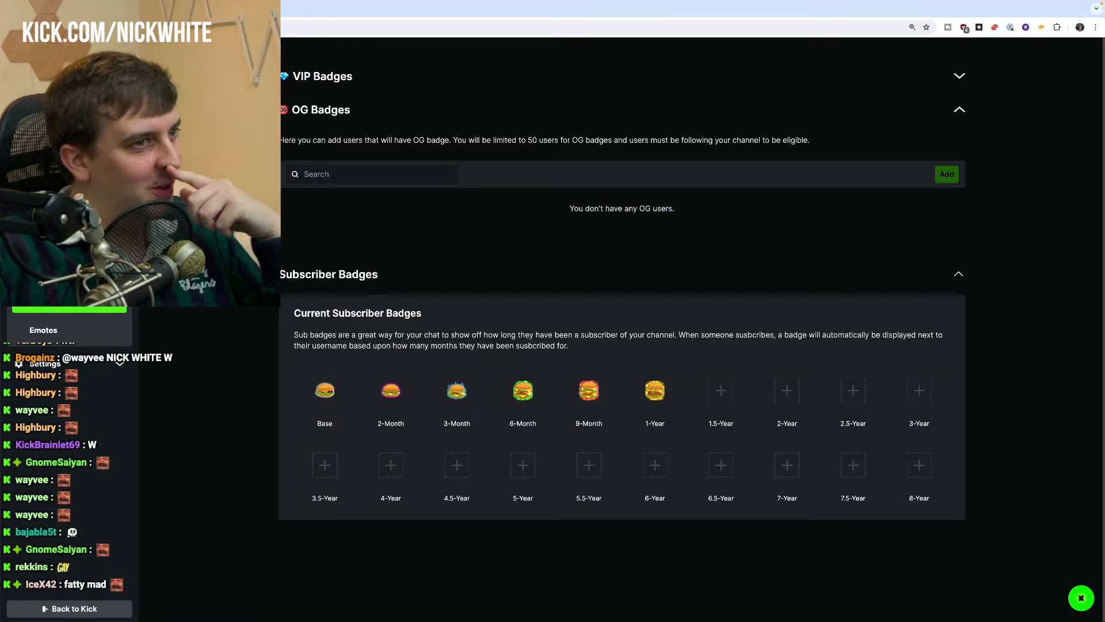
click(958, 109)
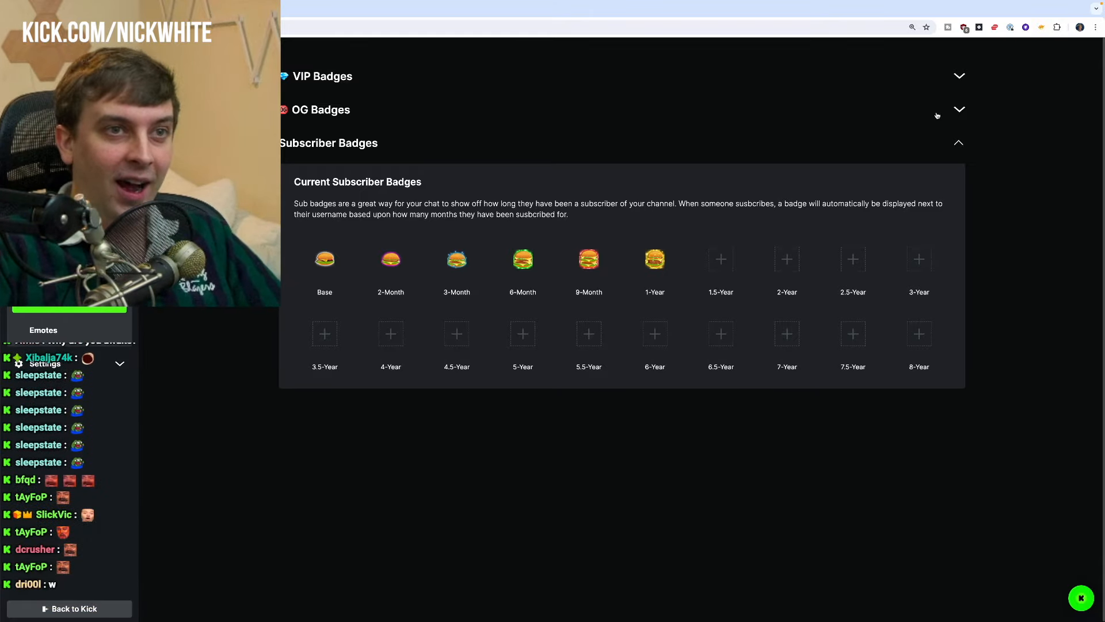
click(324, 75)
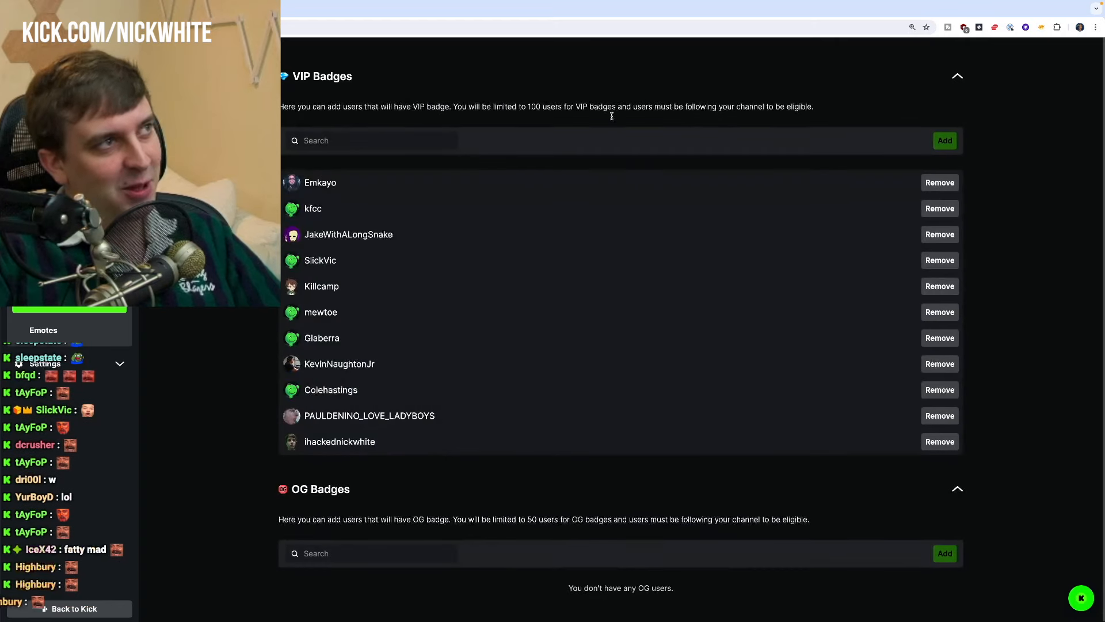
click(939, 182)
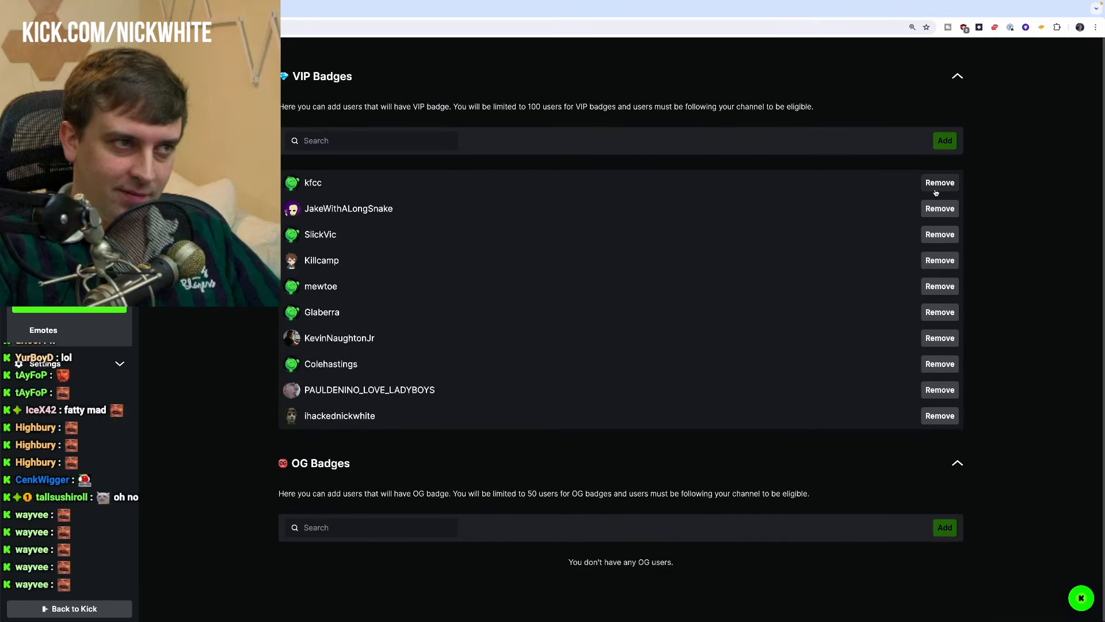